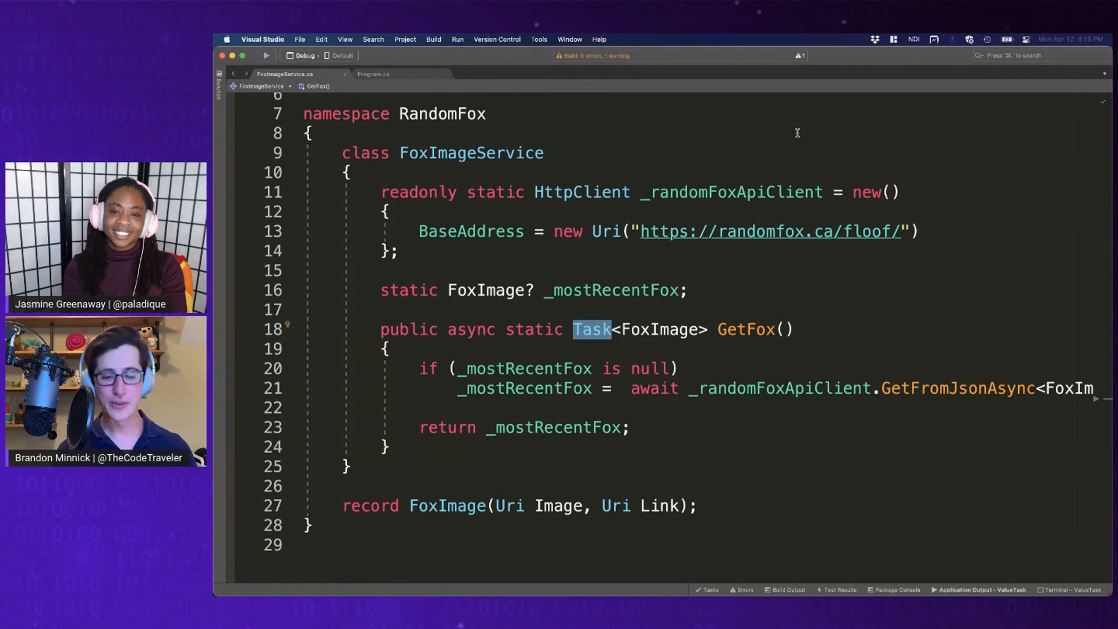
mouse_move(770, 231)
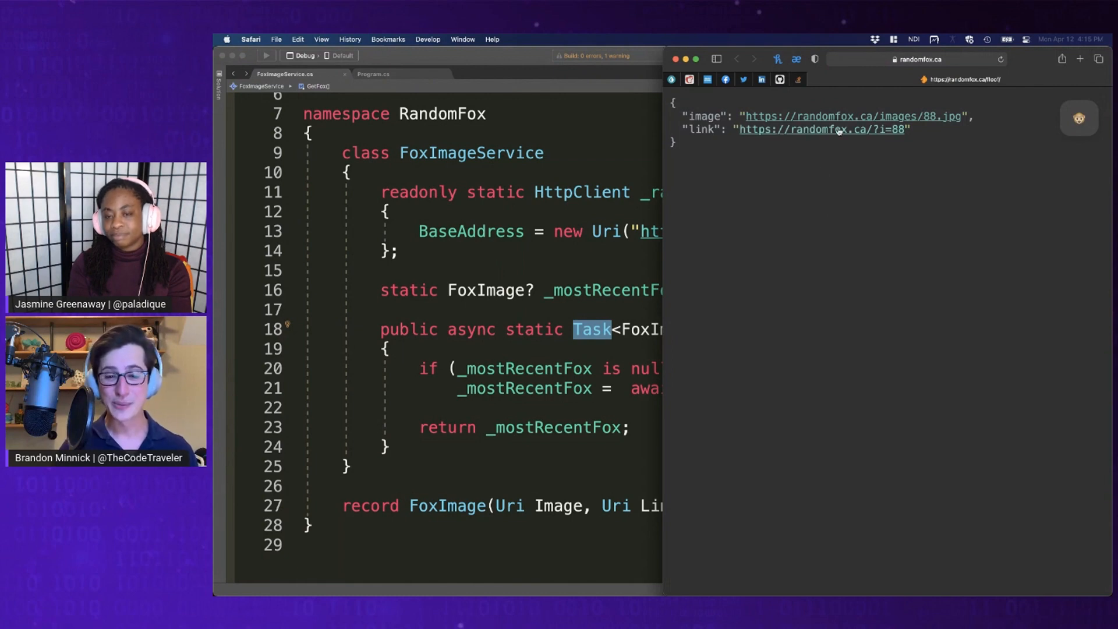
Replace Task with ValueTask in the GetFox signature in FoxImageService.cs
click(851, 115)
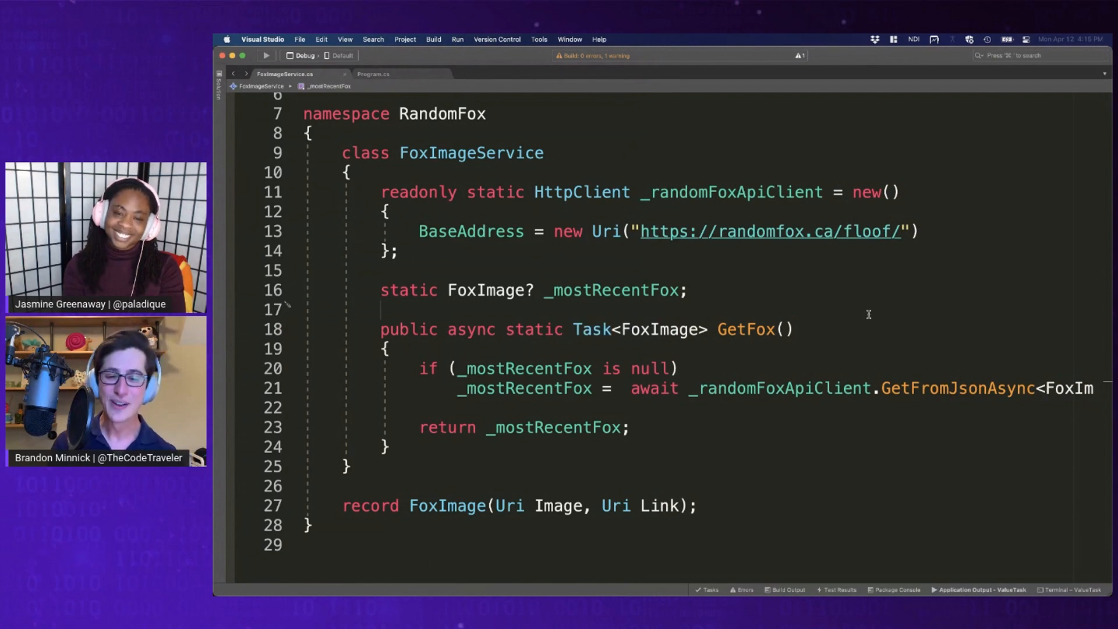
double_click(745, 330)
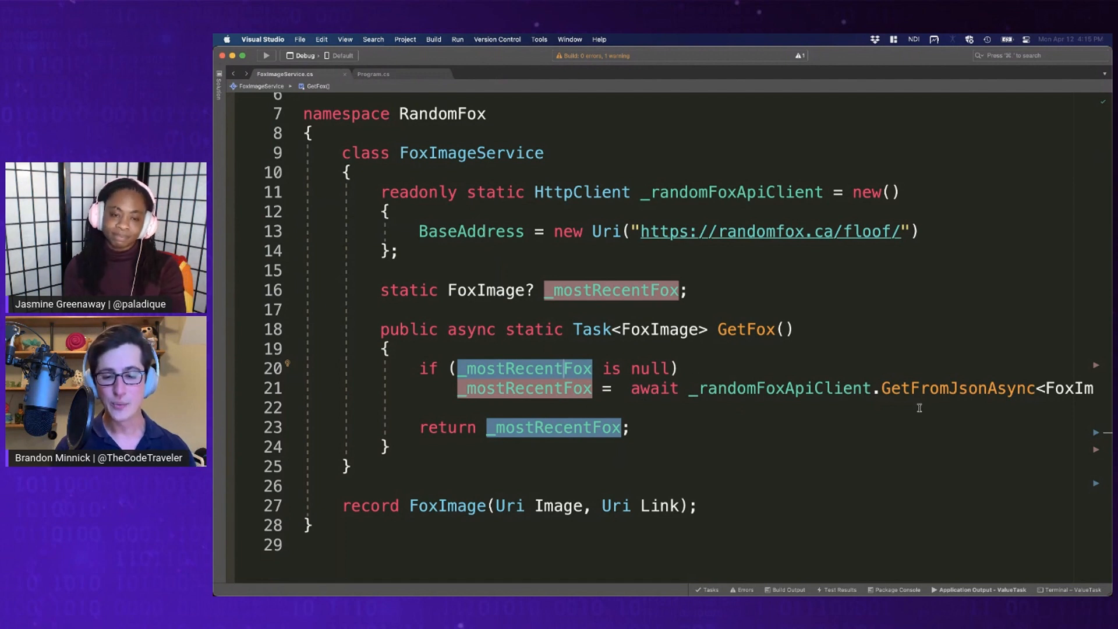
double_click(958, 388)
text(Value)
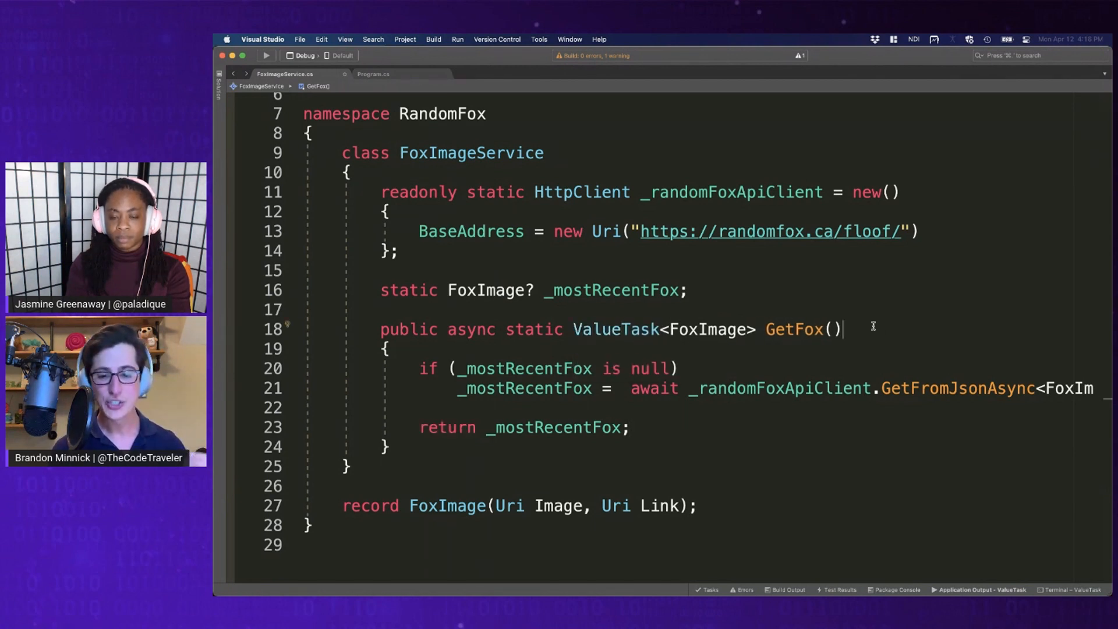
double_click(832, 328)
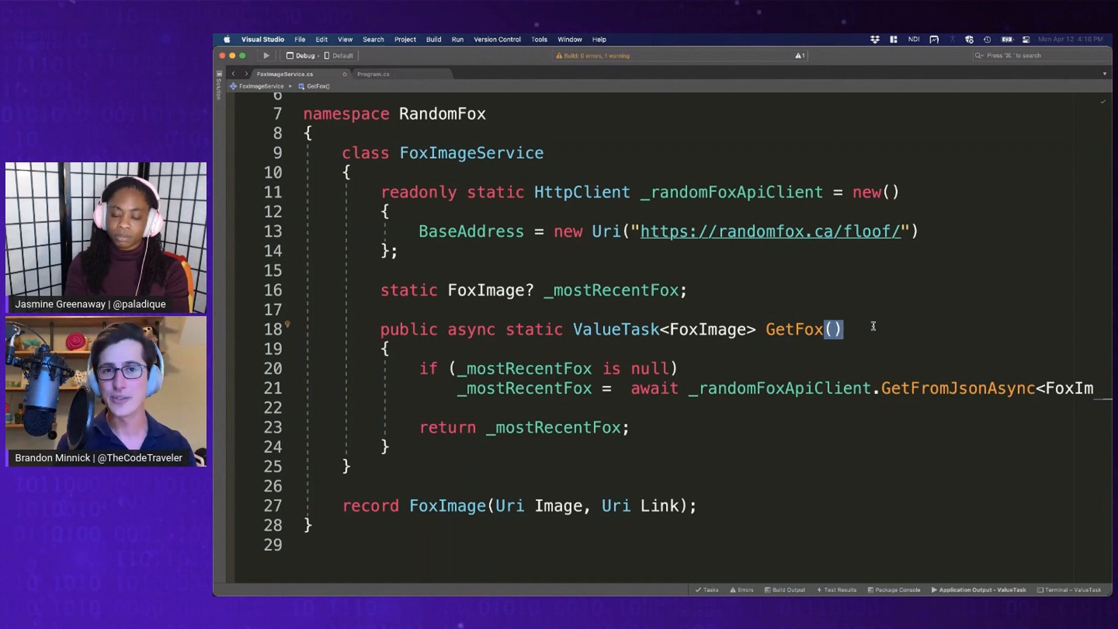